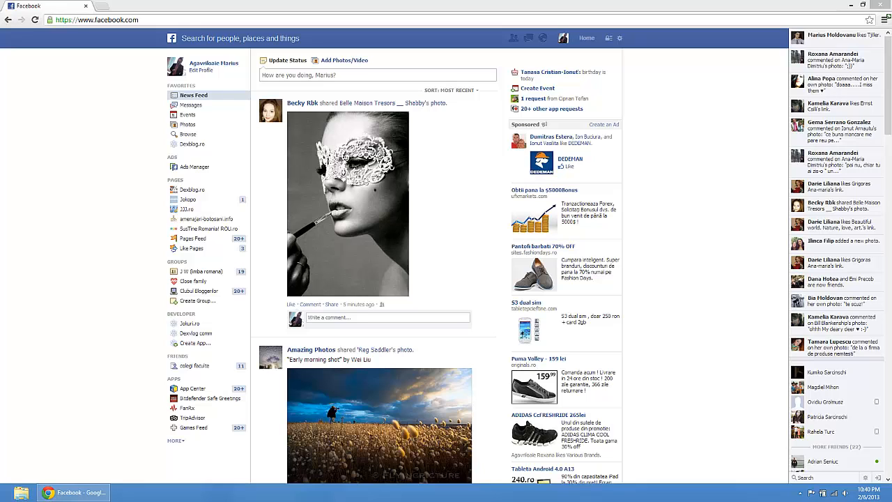
pyautogui.moveTo(630, 94)
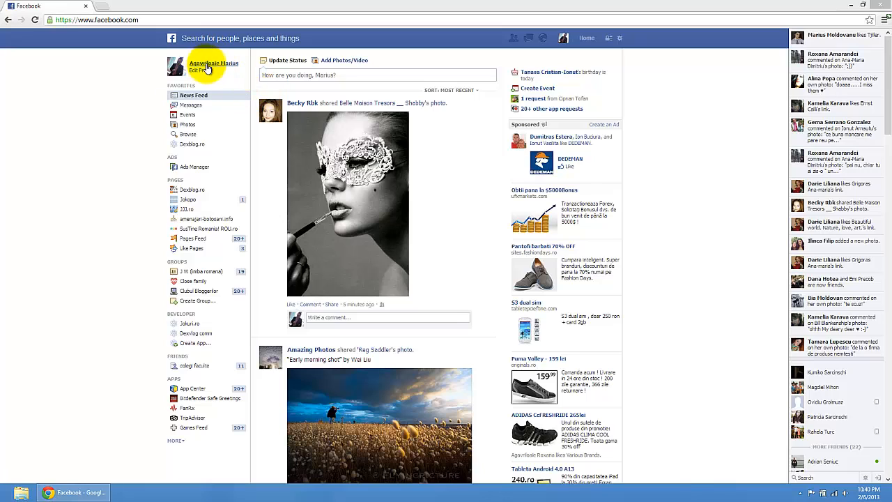
# Open your own profile timeline from the name in the left sidebar
pyautogui.click(206, 63)
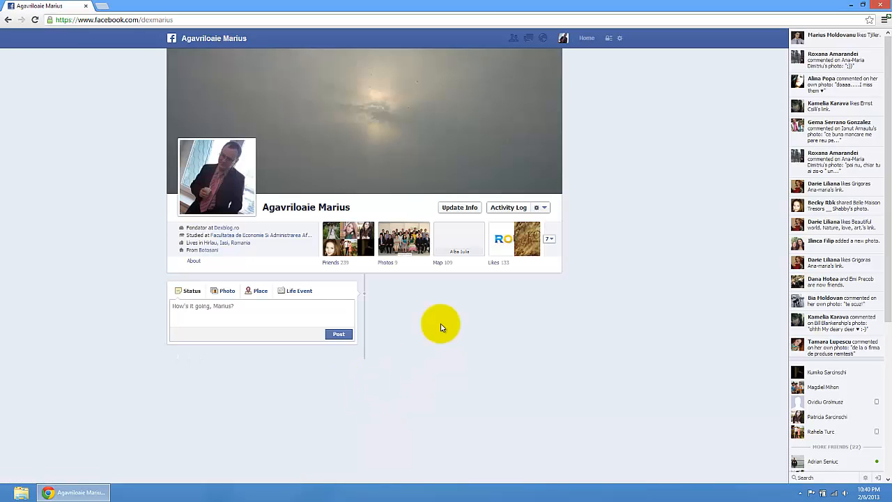
pyautogui.moveTo(345, 241)
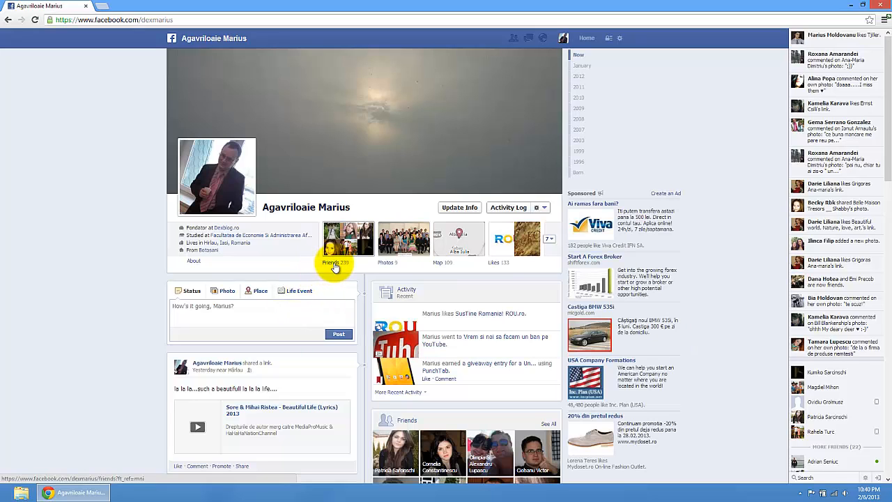
# Open the friends list and its visibility settings to show the Only Me audience choice
pyautogui.click(331, 262)
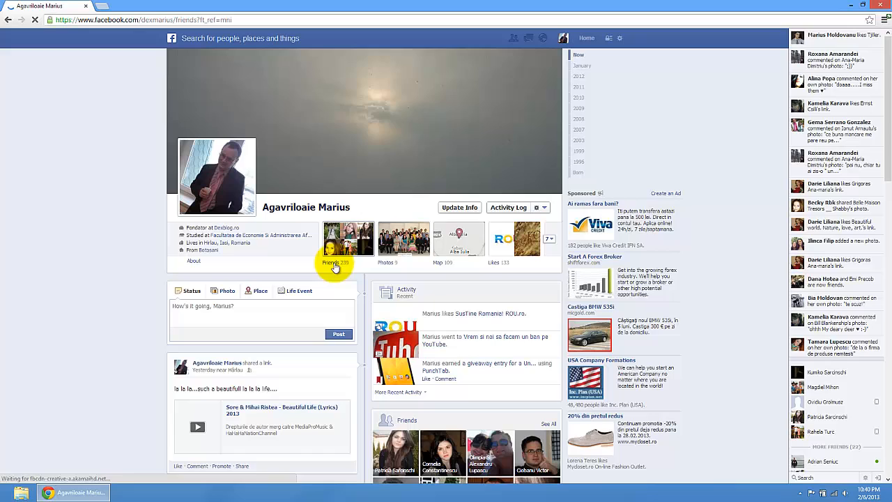
pyautogui.click(331, 263)
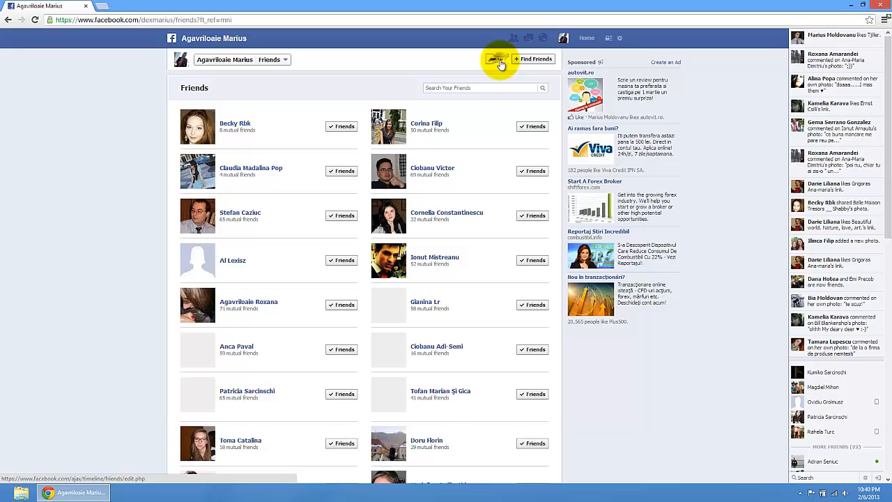
pyautogui.click(499, 59)
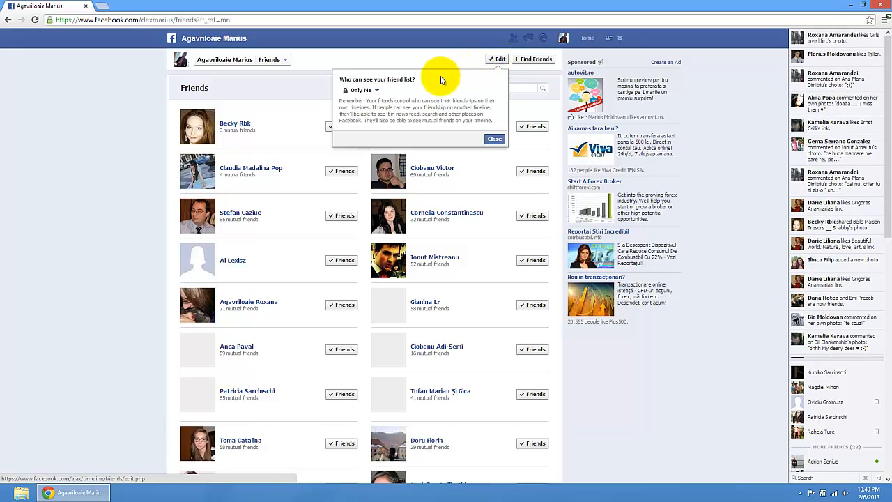
pyautogui.moveTo(341, 79)
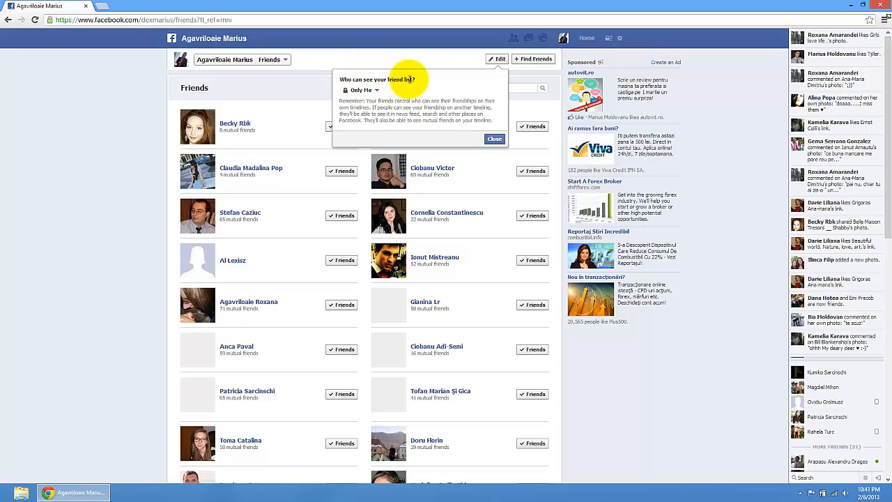
pyautogui.click(360, 90)
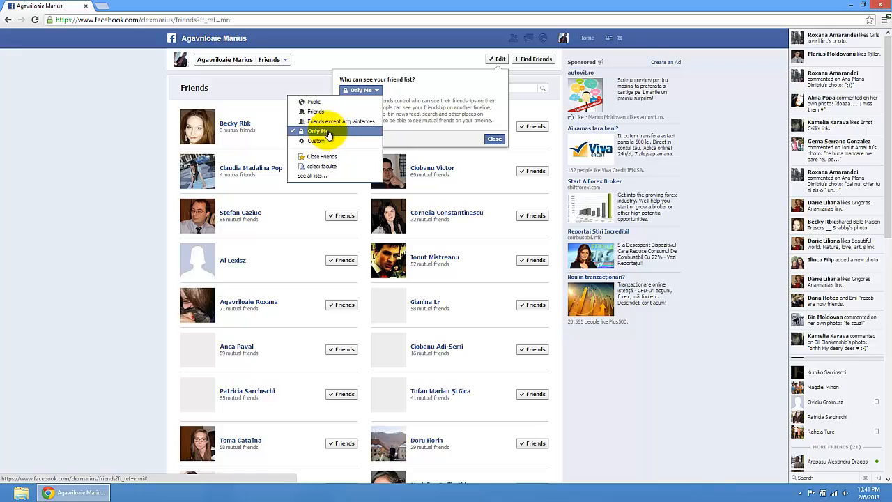
pyautogui.moveTo(333, 132)
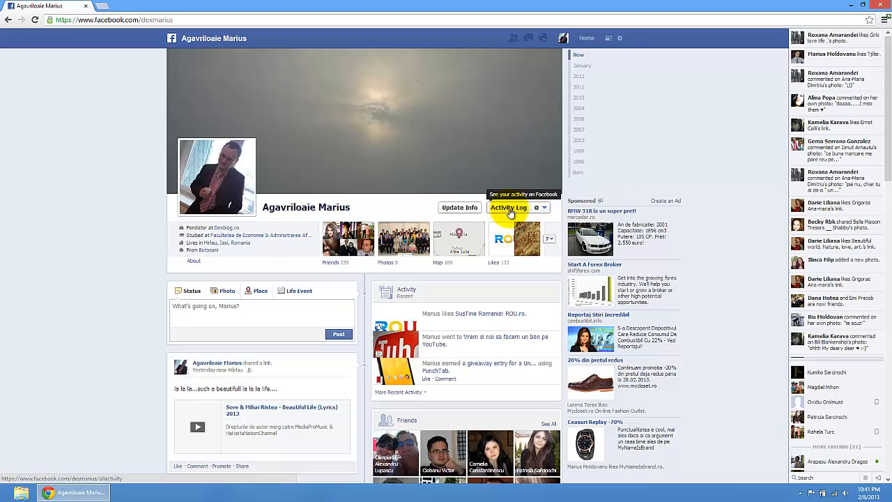
# Open the Activity Log and filter it to Friends activity
pyautogui.click(508, 207)
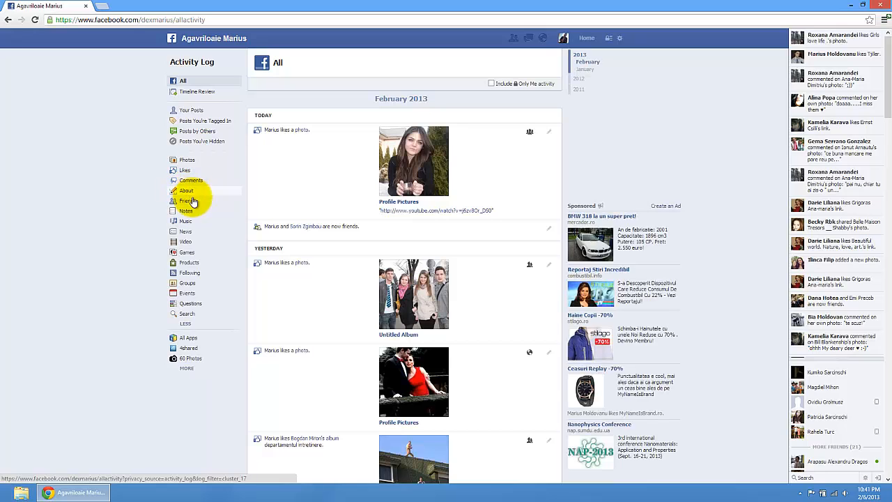
pyautogui.click(187, 201)
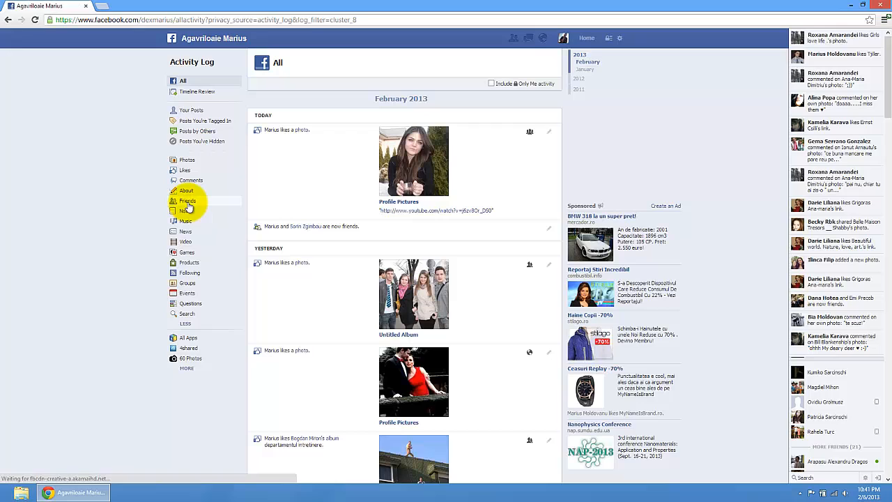
pyautogui.click(187, 201)
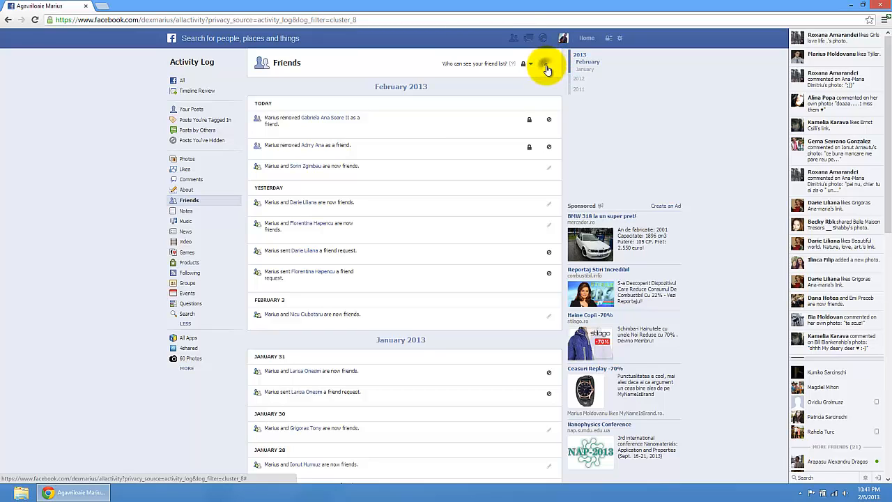
# Uncheck Highlights, Recent Activity and New Friend Reports for friend activity, then confirm with Okay
pyautogui.click(546, 63)
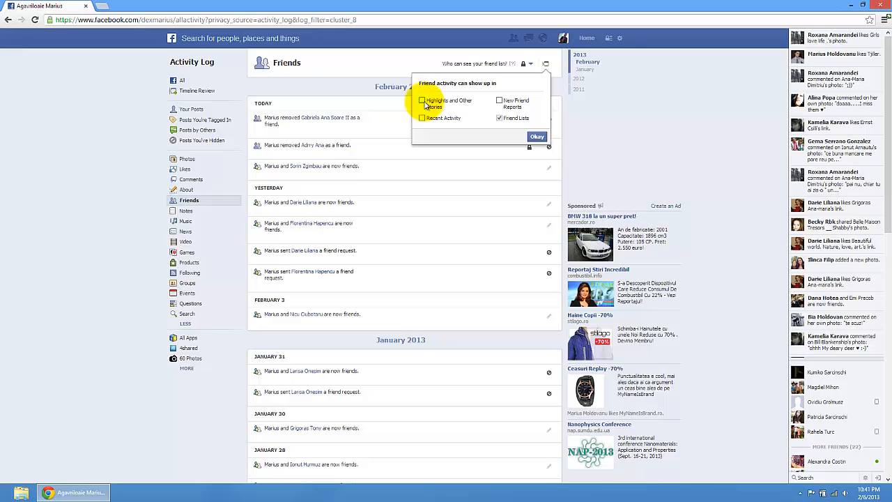
pyautogui.click(422, 101)
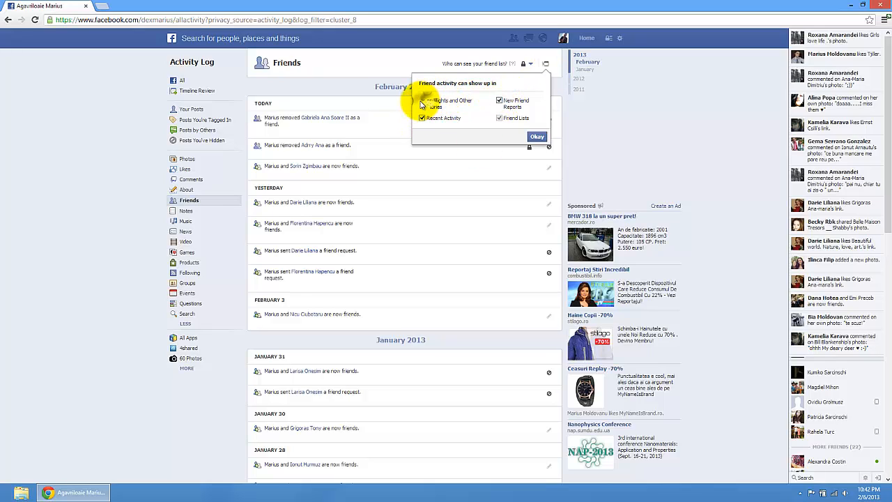
pyautogui.click(421, 100)
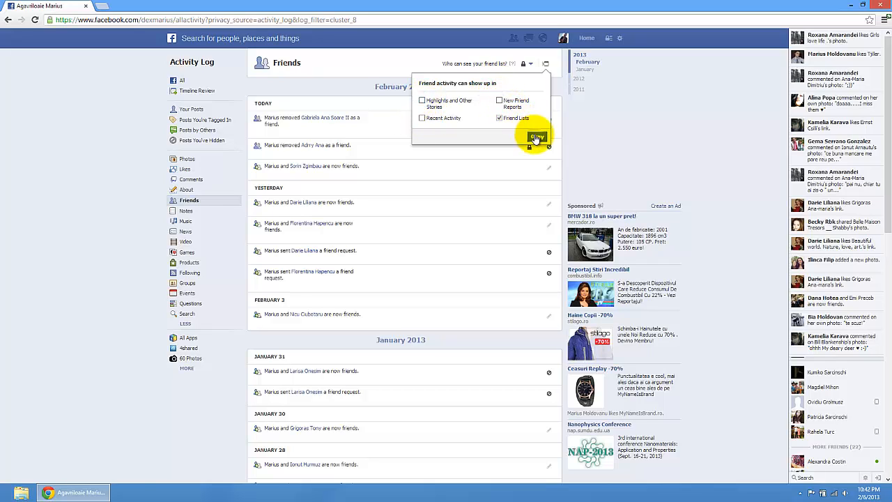
pyautogui.click(536, 137)
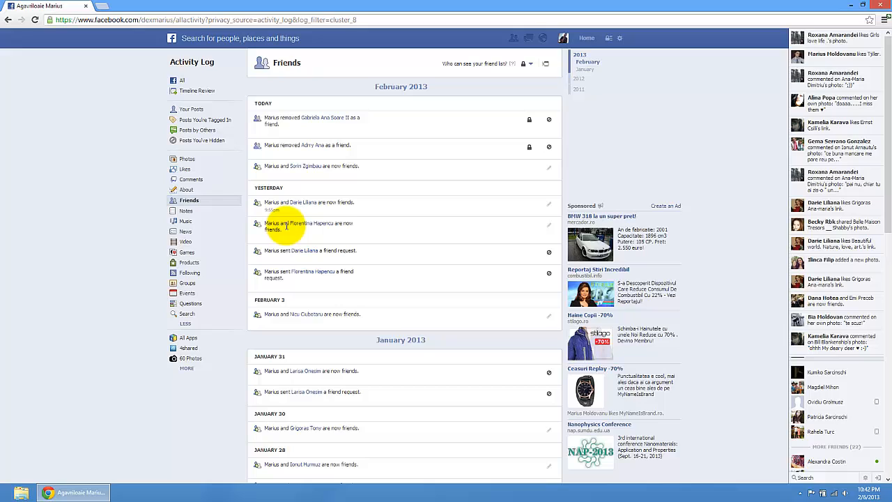
pyautogui.moveTo(523, 351)
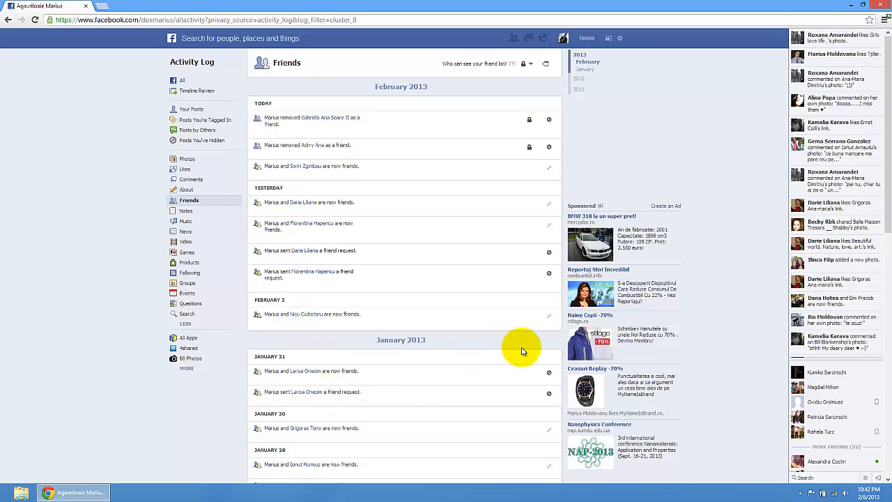
# Hide today's and yesterday's 'are now friends' stories from the timeline
pyautogui.scroll(-3)
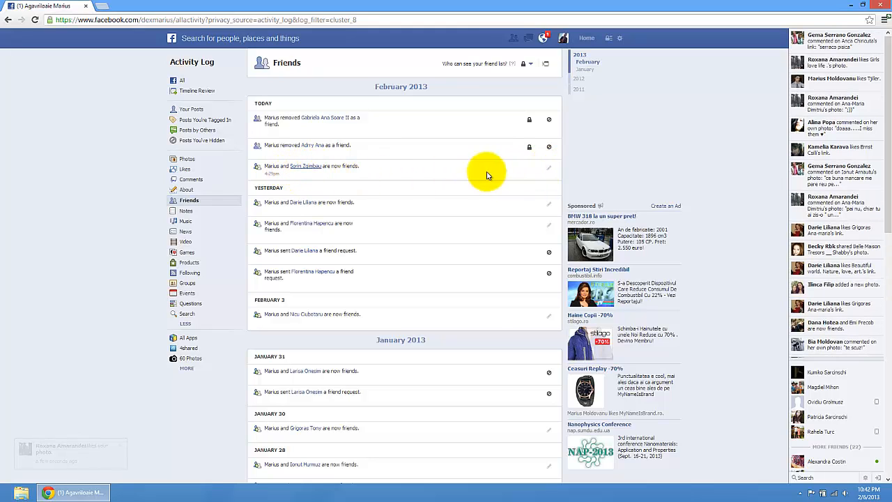
pyautogui.moveTo(549, 172)
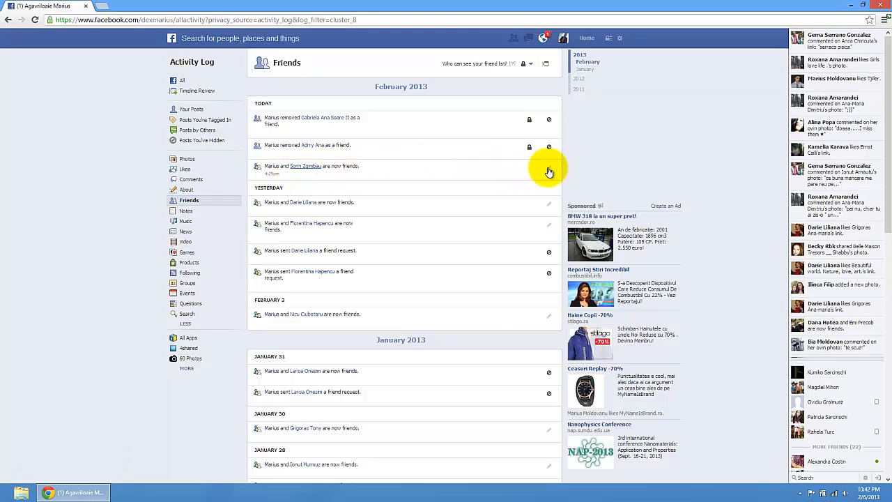
pyautogui.moveTo(306, 166)
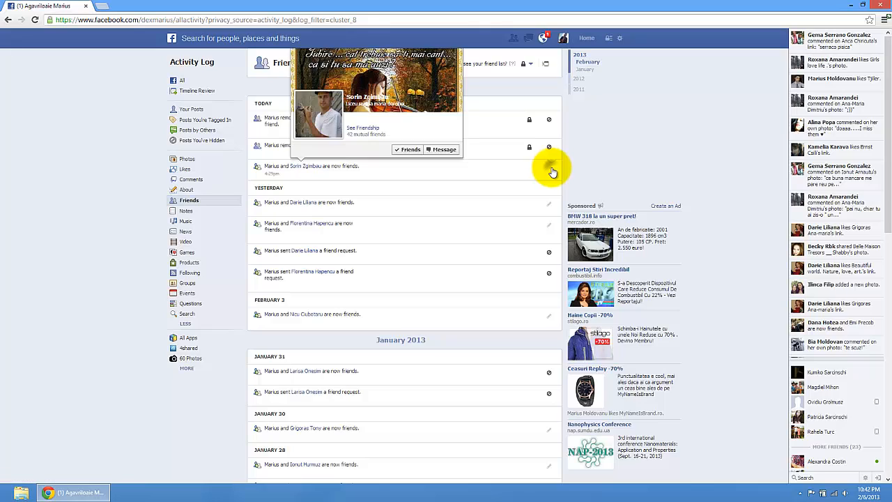
pyautogui.click(549, 168)
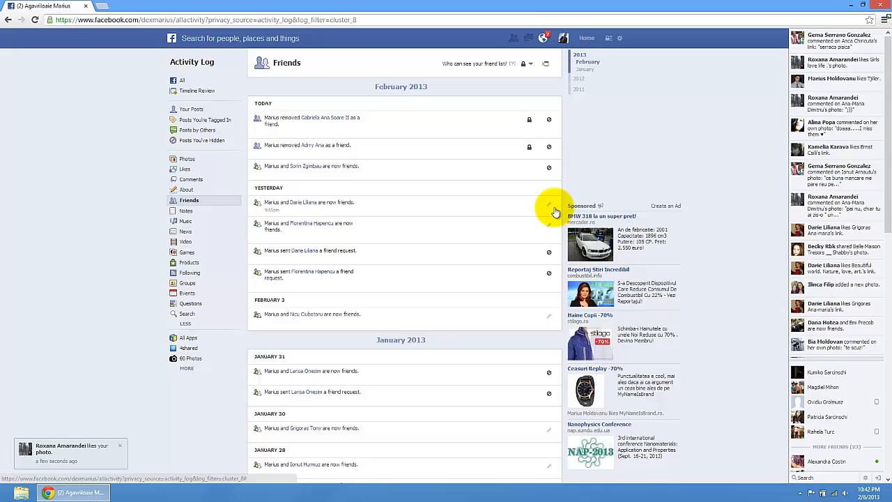
pyautogui.click(549, 204)
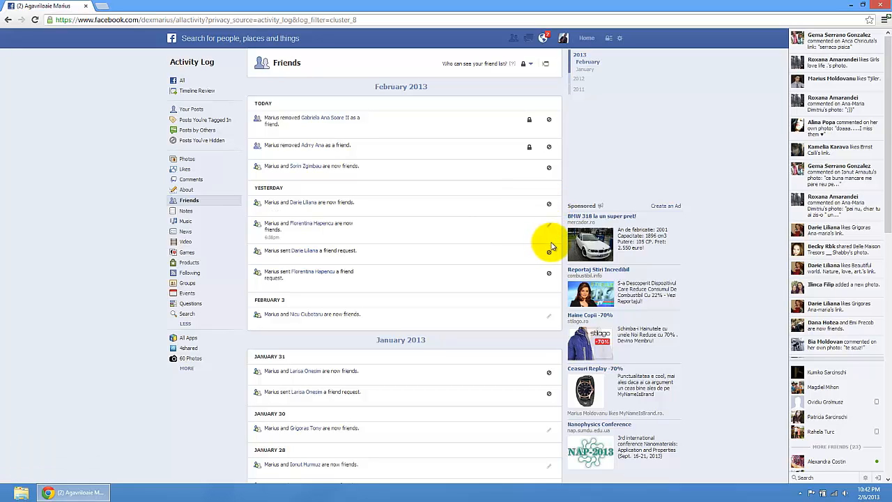
pyautogui.click(549, 225)
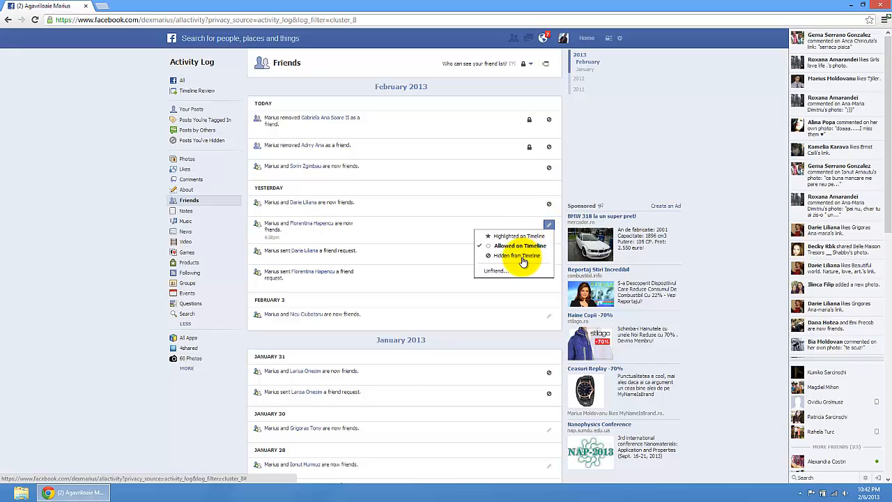